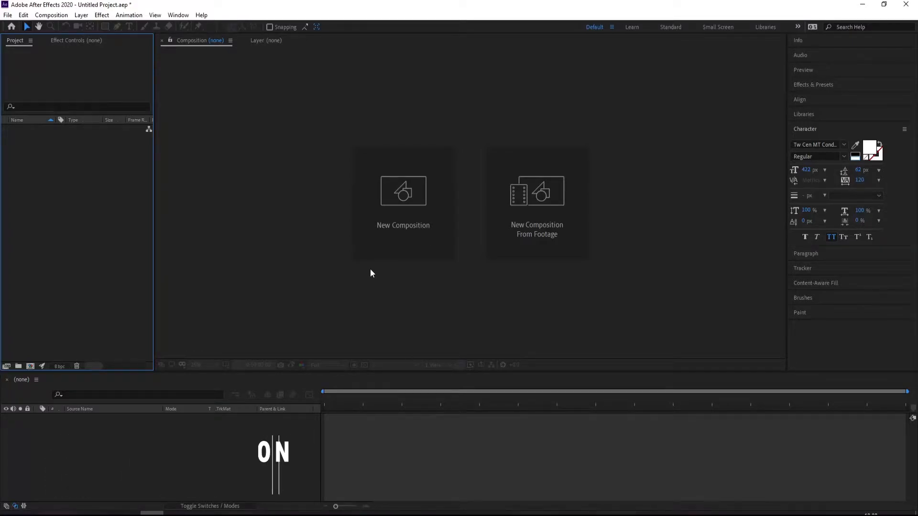
mouse_move(375, 245)
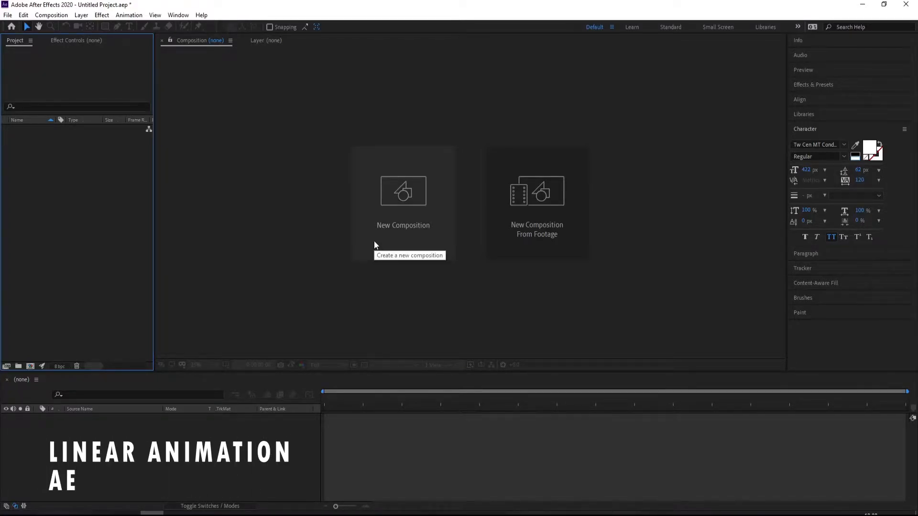
- Create the HDTV 1080 composition Text and add a white HELLO text layer centred in frame
left_click(403, 190)
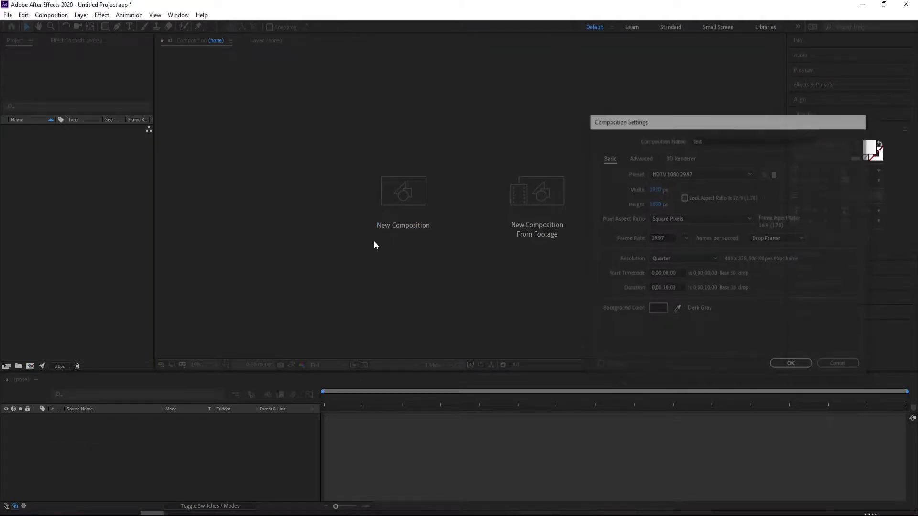
left_click(791, 363)
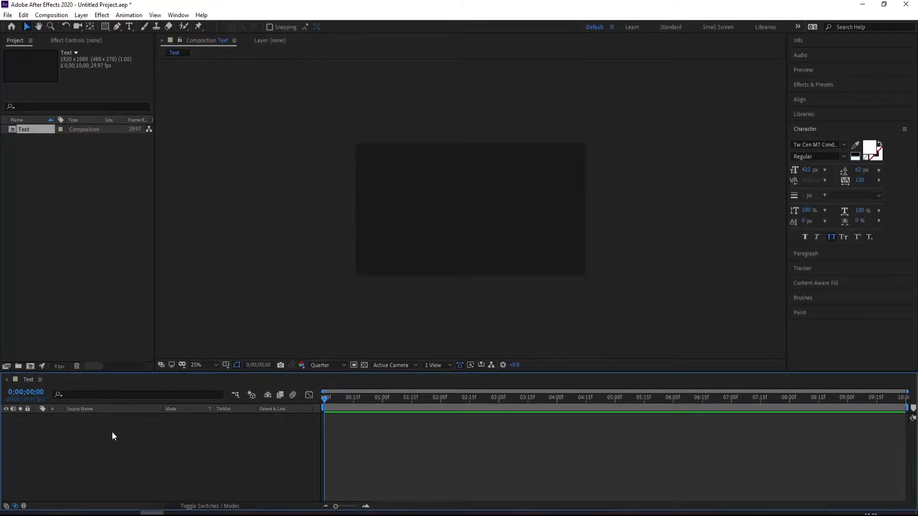
right_click(114, 436)
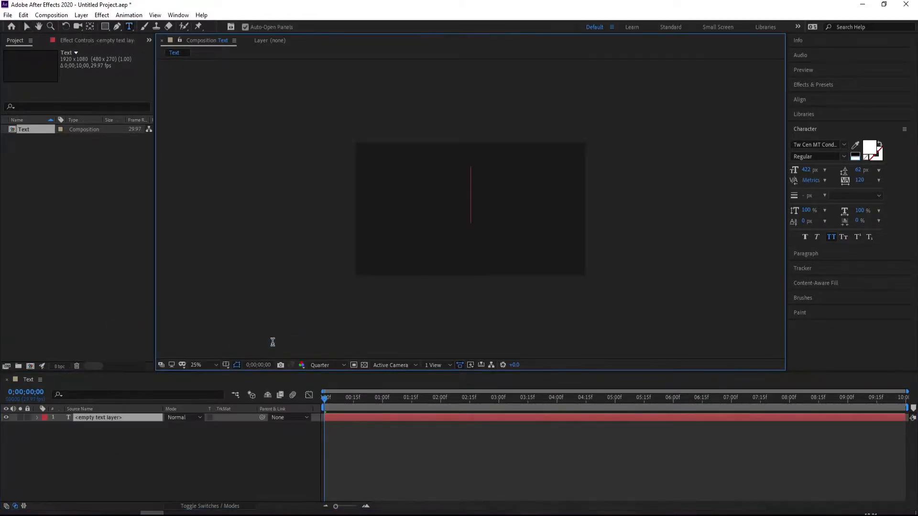
type("HELLO")
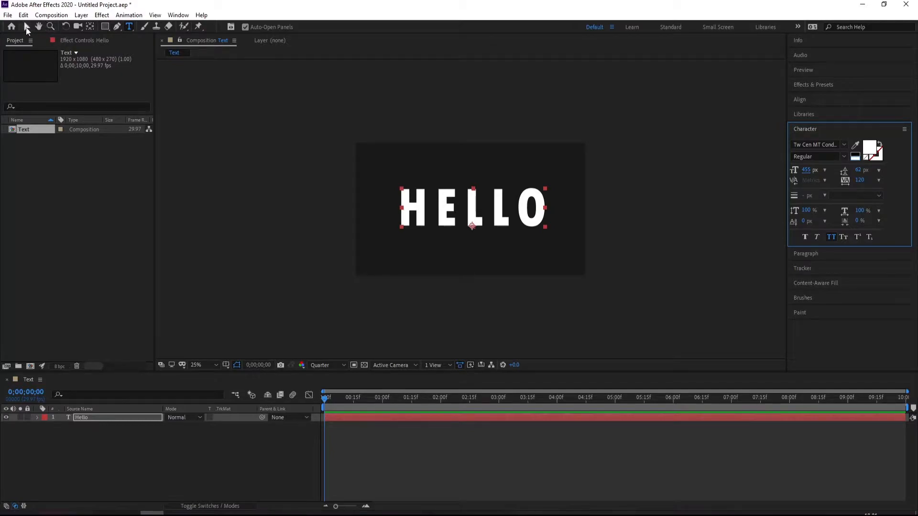
- Keyframe HELLO's Position from off-screen left at 0s to the centre at 1s
left_click(27, 27)
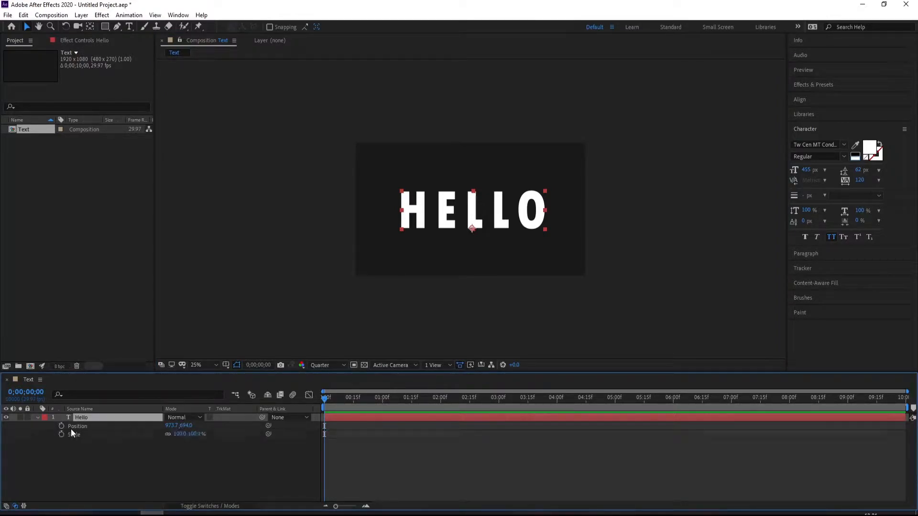
mouse_move(61, 426)
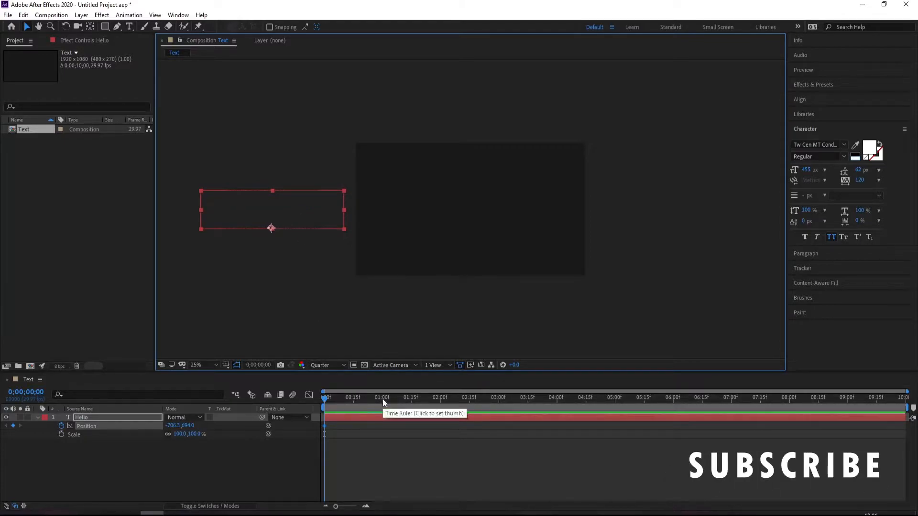
left_click(382, 396)
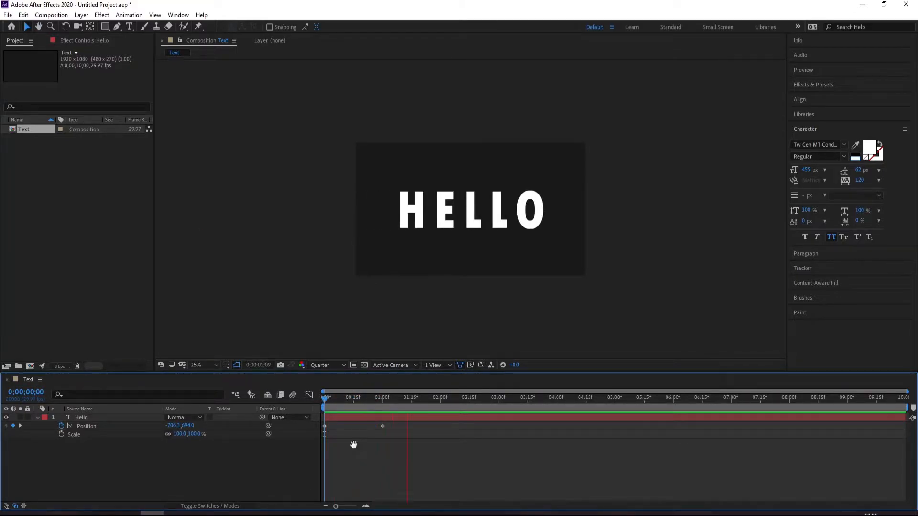
left_click(383, 398)
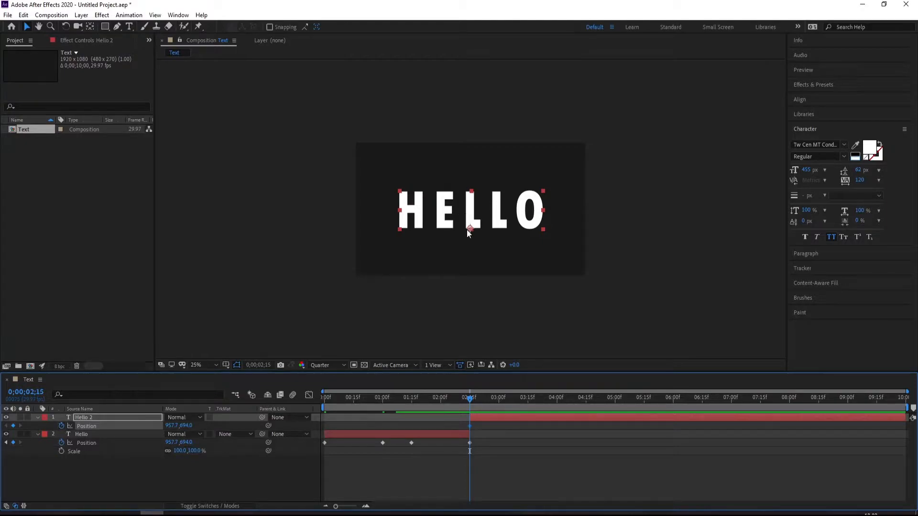
mouse_move(474, 430)
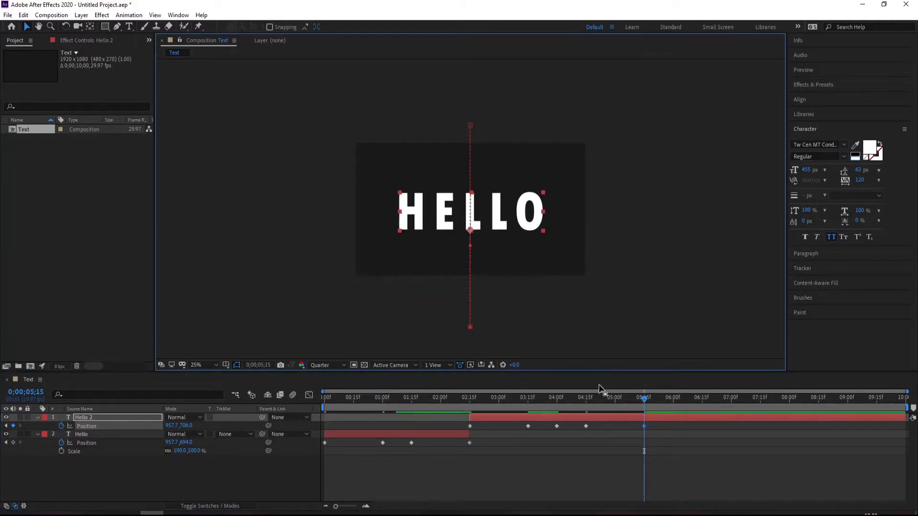
- Scrub across Hello 2's bounce keyframes from 3:15 to past the last one to check the motion
left_click(474, 397)
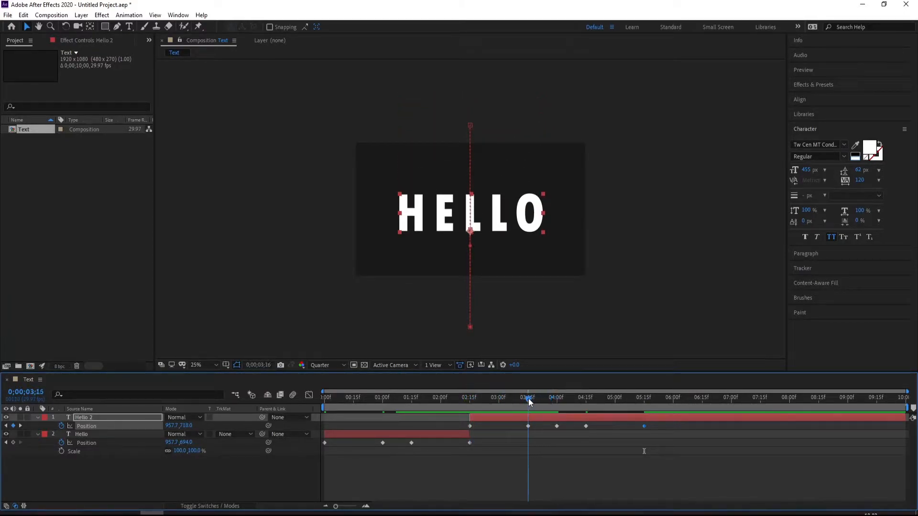
left_click(529, 398)
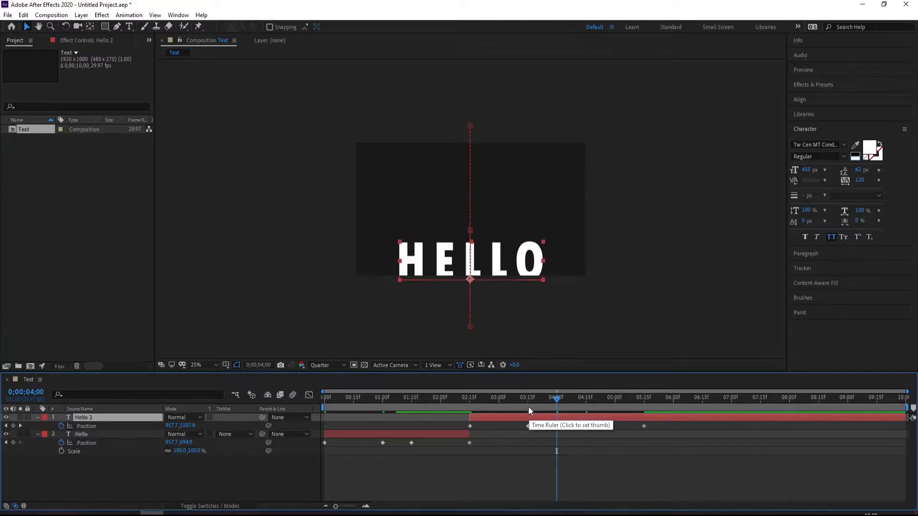
left_click(542, 397)
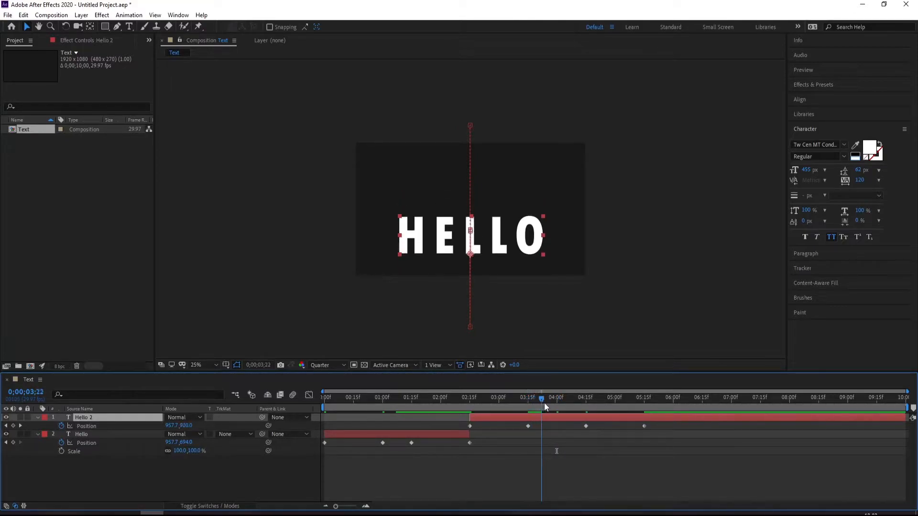
left_click_drag(543, 397, 557, 398)
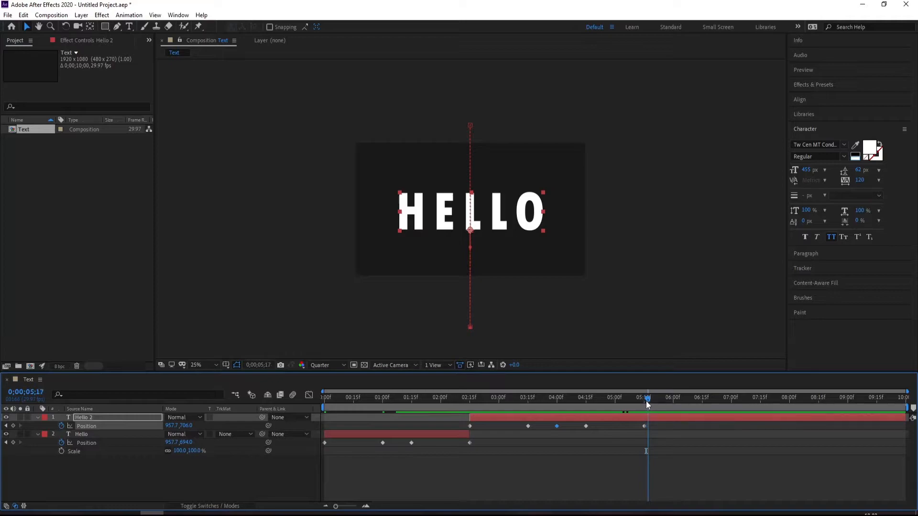
left_click(409, 398)
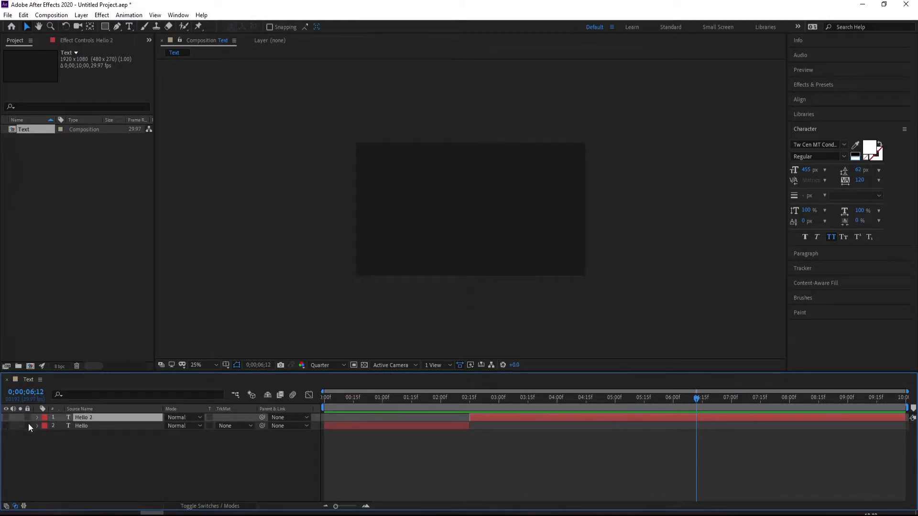
- Add a new text layer reading WHAT'S UP centred above the hidden HELLO layers
right_click(29, 428)
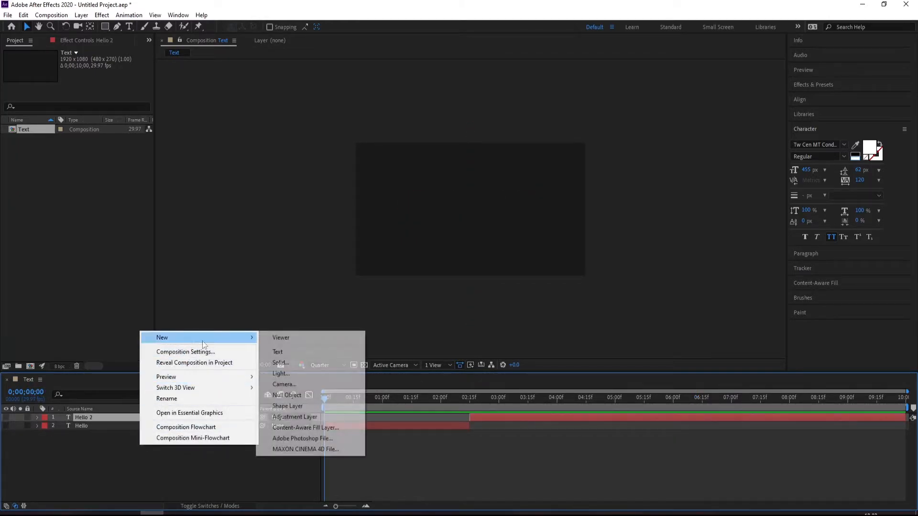
left_click(277, 352)
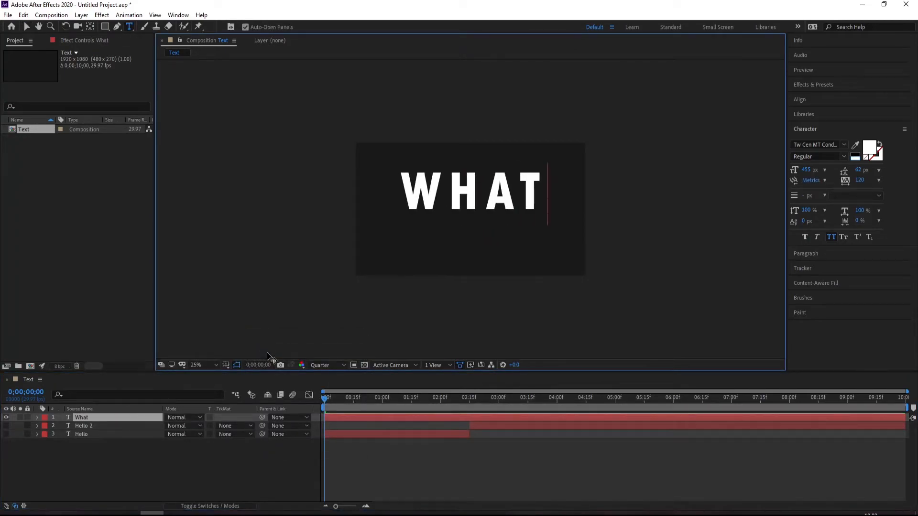
type("'S")
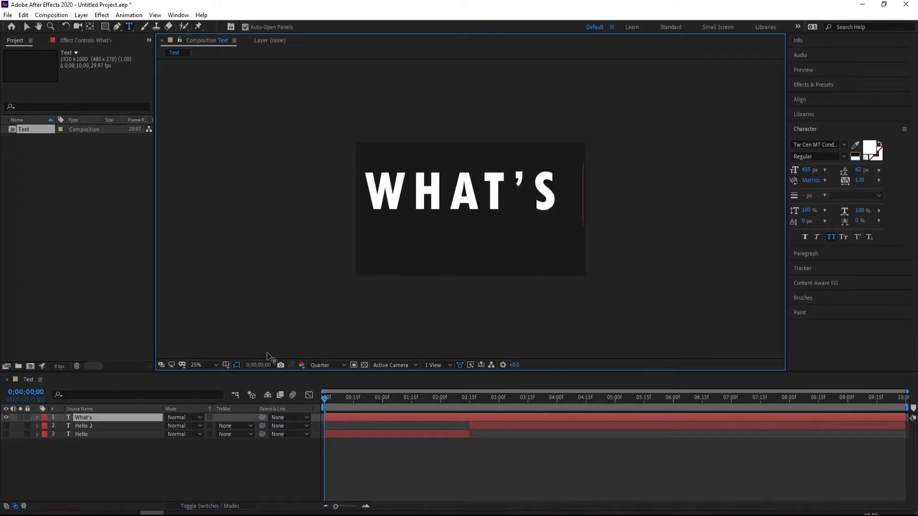
type("up")
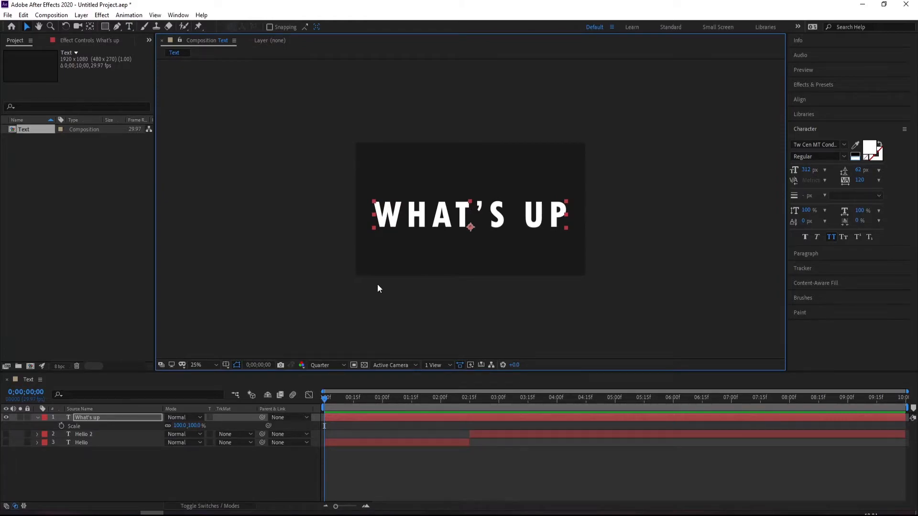
mouse_move(413, 231)
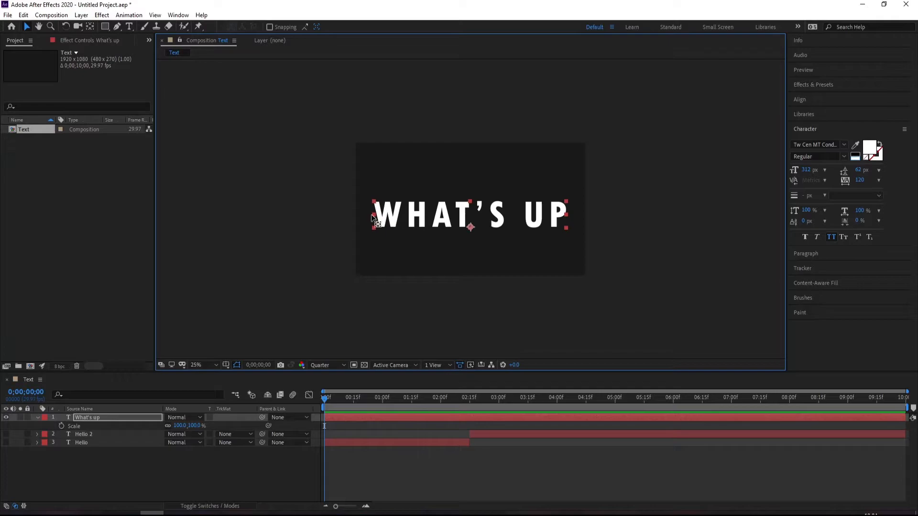
mouse_move(90, 27)
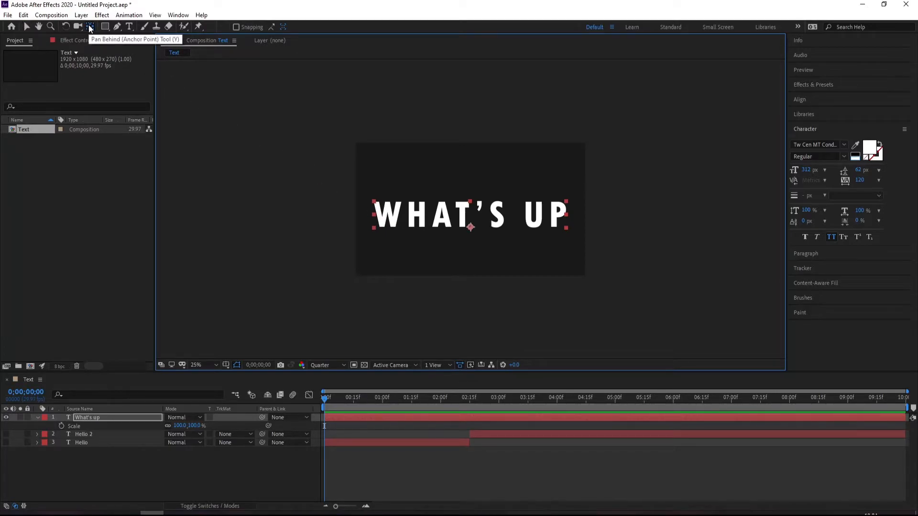
- Keyframe WHAT'S UP's Scale from 0% to 100% at 1s, then back to 0% at about 2:15
left_click(90, 27)
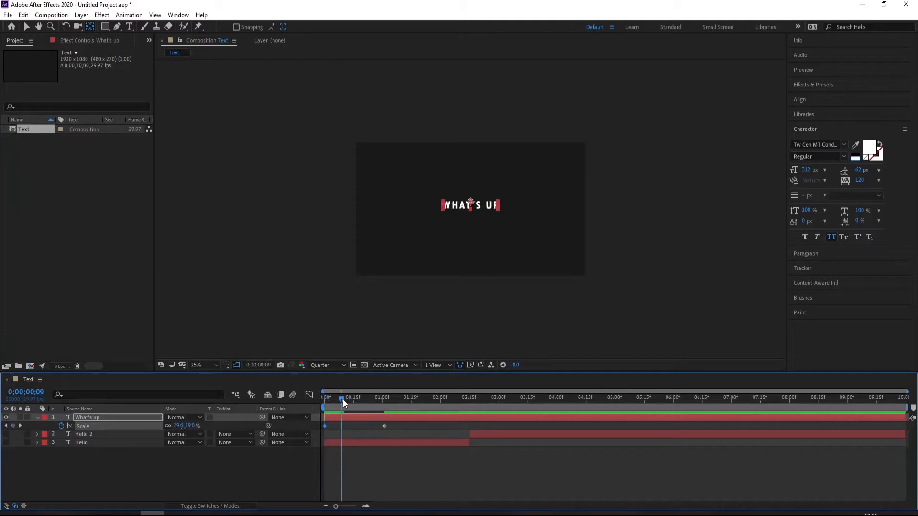
left_click_drag(342, 403, 384, 403)
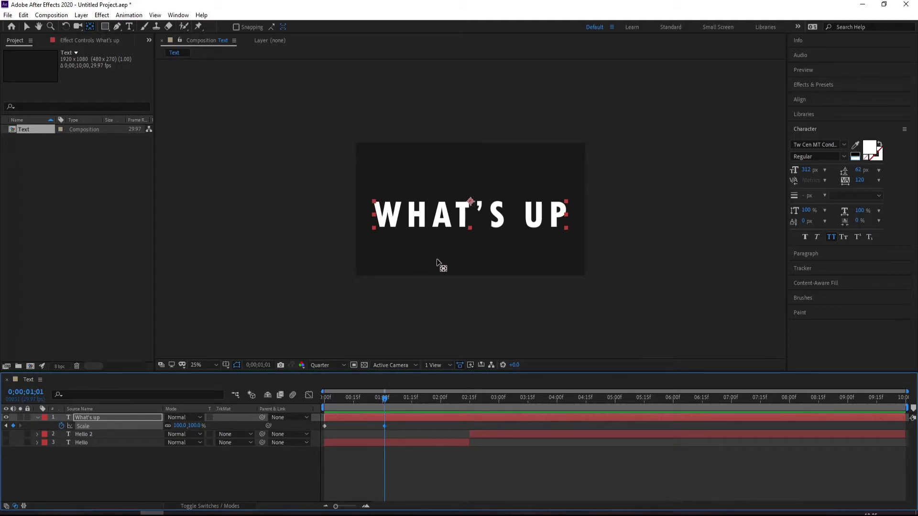
mouse_move(385, 407)
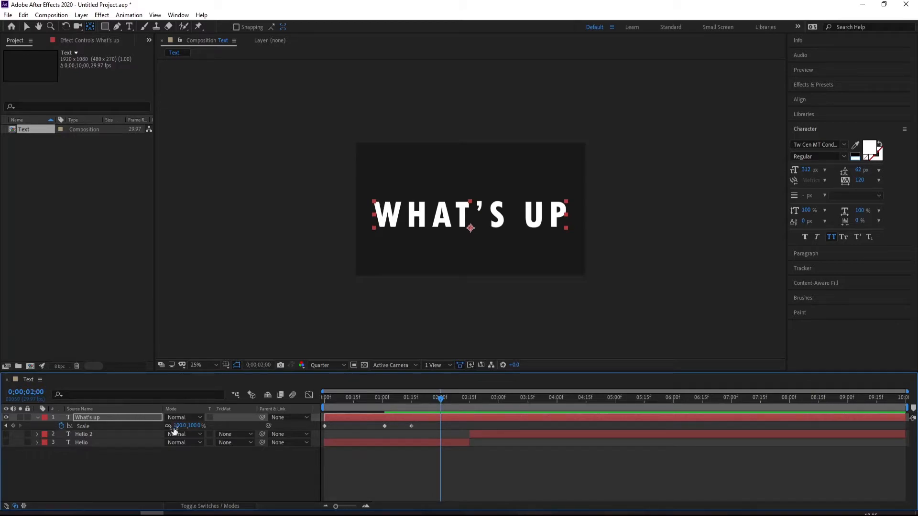
left_click_drag(188, 426, 182, 426)
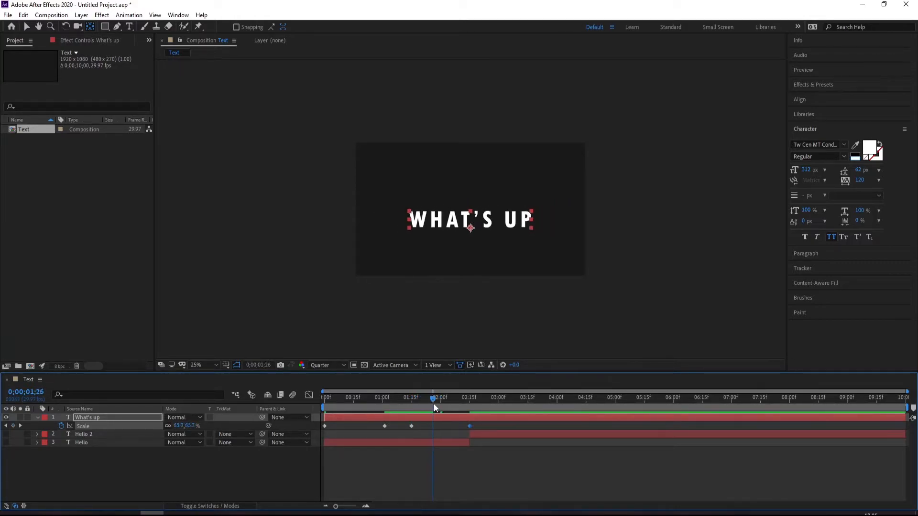
left_click_drag(436, 409, 444, 408)
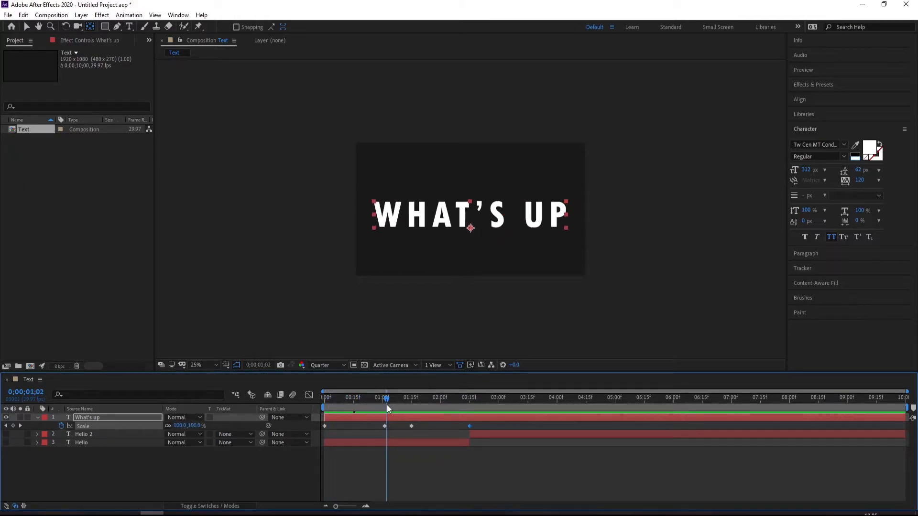
- Scrub the timeline to verify WHAT'S UP pops in and has vanished near the end
left_click_drag(385, 398, 372, 398)
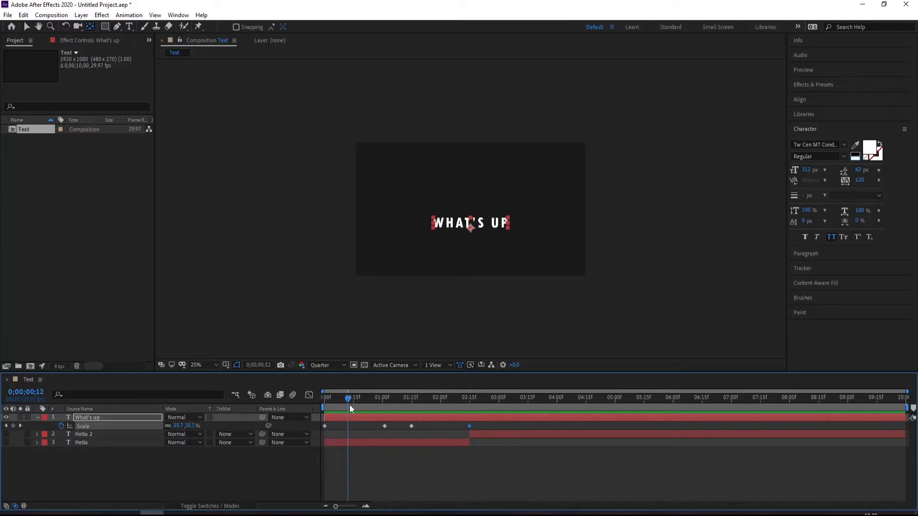
left_click(326, 398)
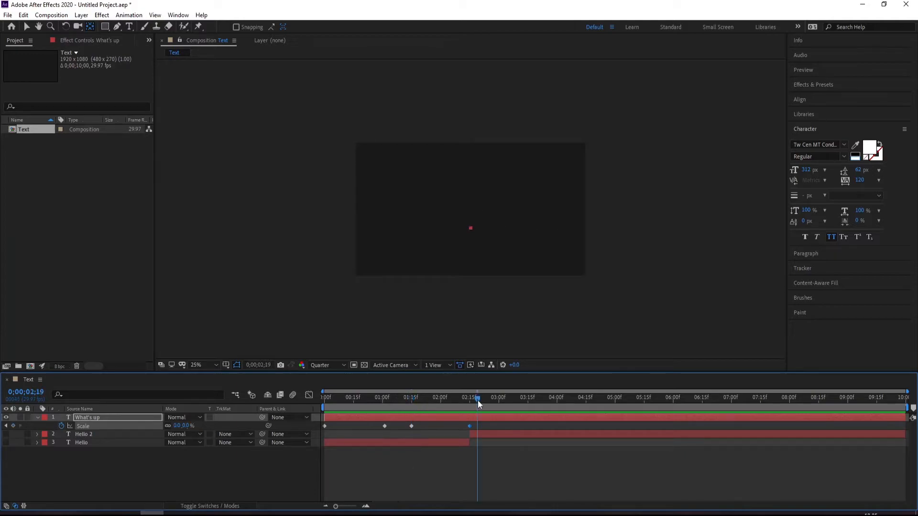
left_click_drag(477, 404, 446, 403)
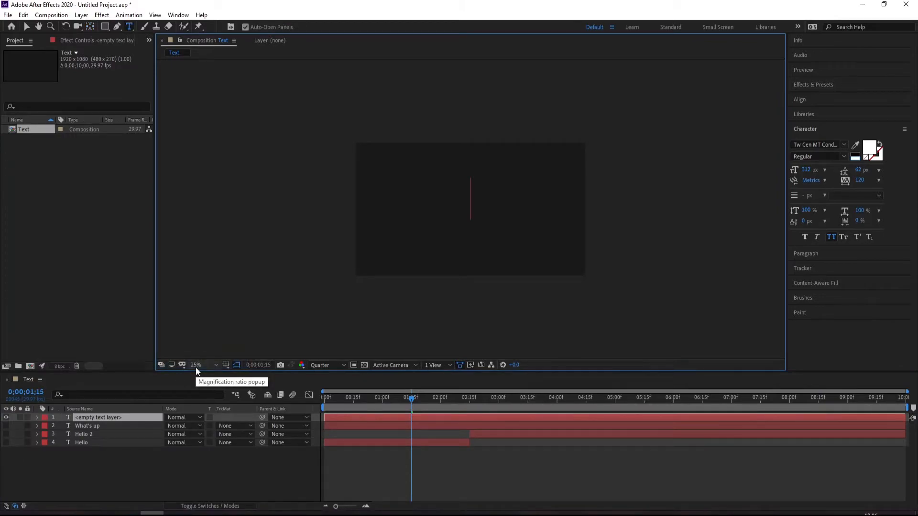
- Create a centred YOUTUBE text layer on top of the stack and select it
type("YOUR")
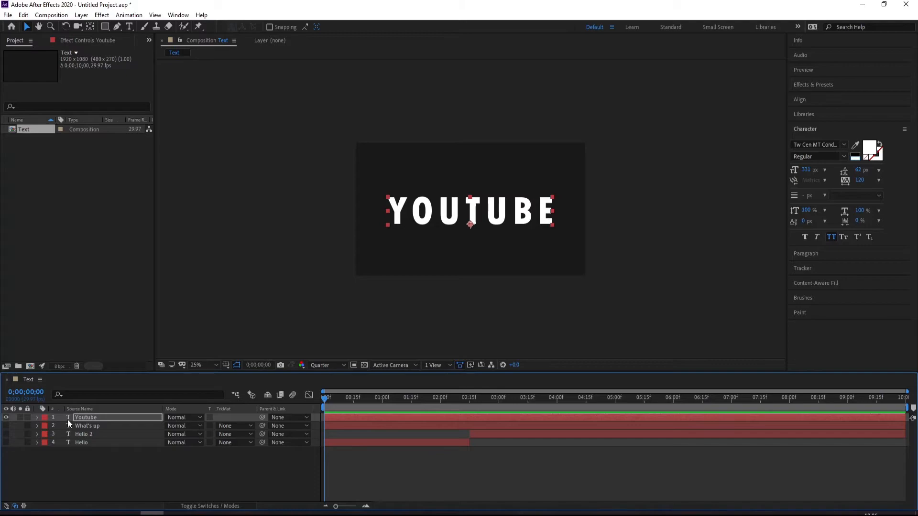
left_click(36, 417)
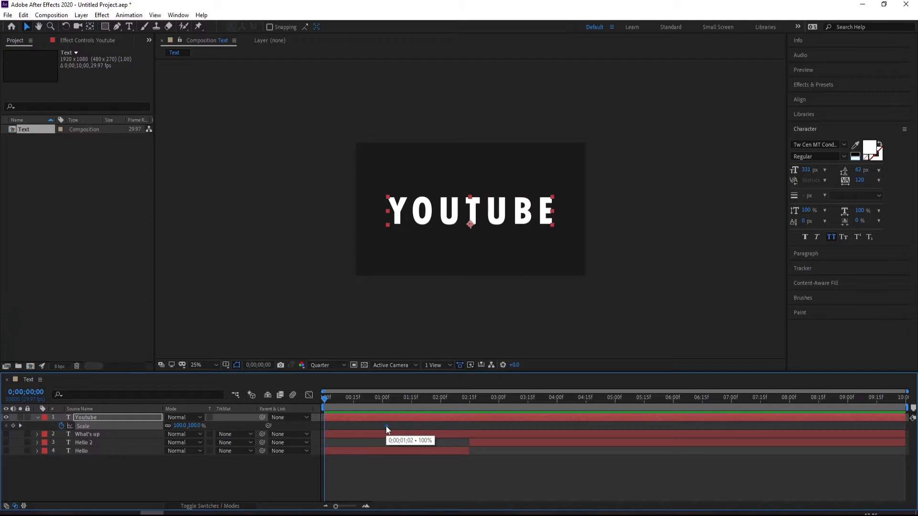
mouse_move(385, 429)
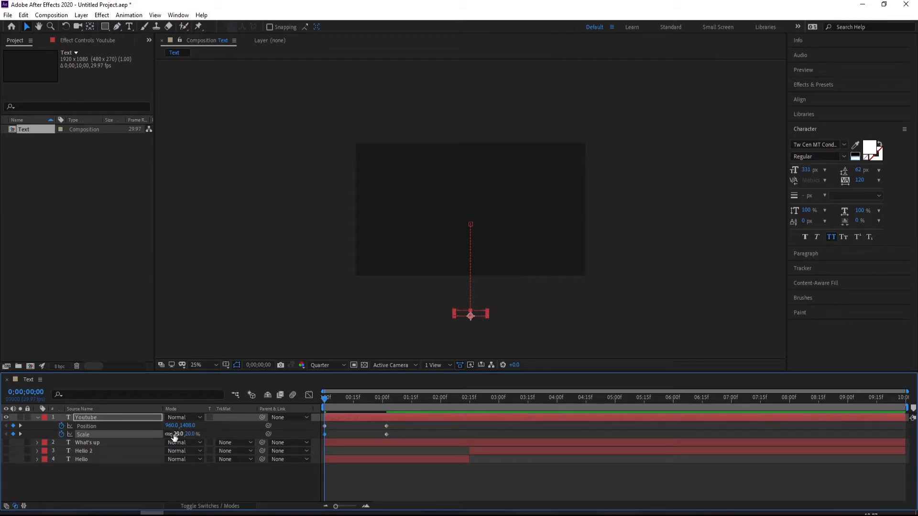
- Keyframe YOUTUBE rising from 960,1400 to centre while scaling 20% to 100%, shifting the keyframes later
left_click(330, 398)
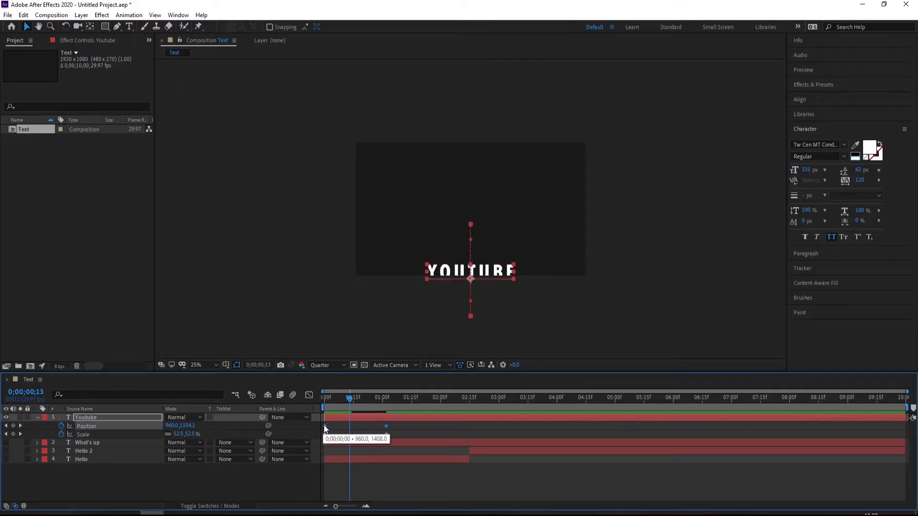
left_click_drag(348, 404, 334, 404)
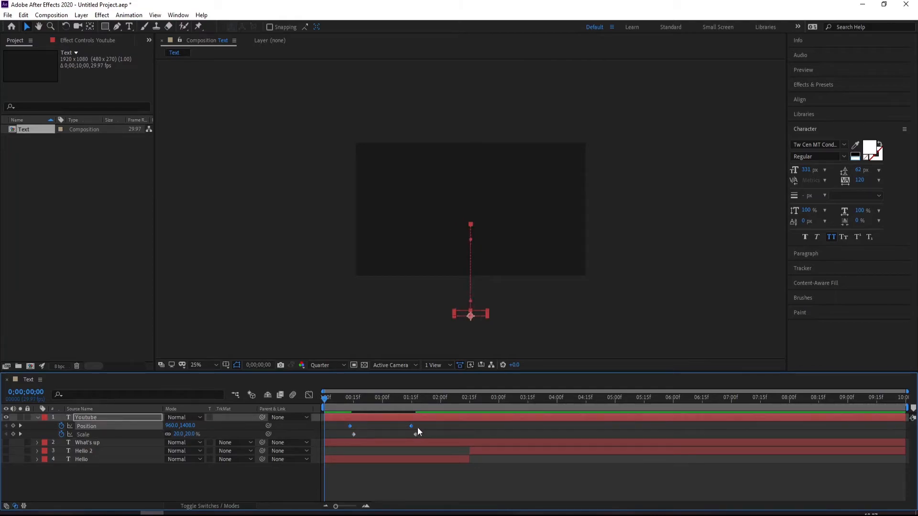
left_click(328, 398)
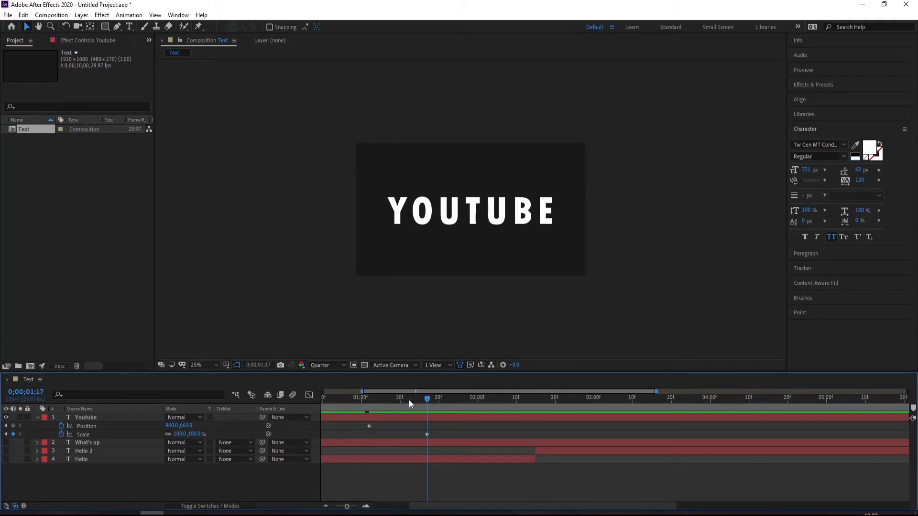
- Add an overshoot Scale keyframe near 1:10 just before YOUTUBE settles at full size
left_click_drag(427, 392, 399, 391)
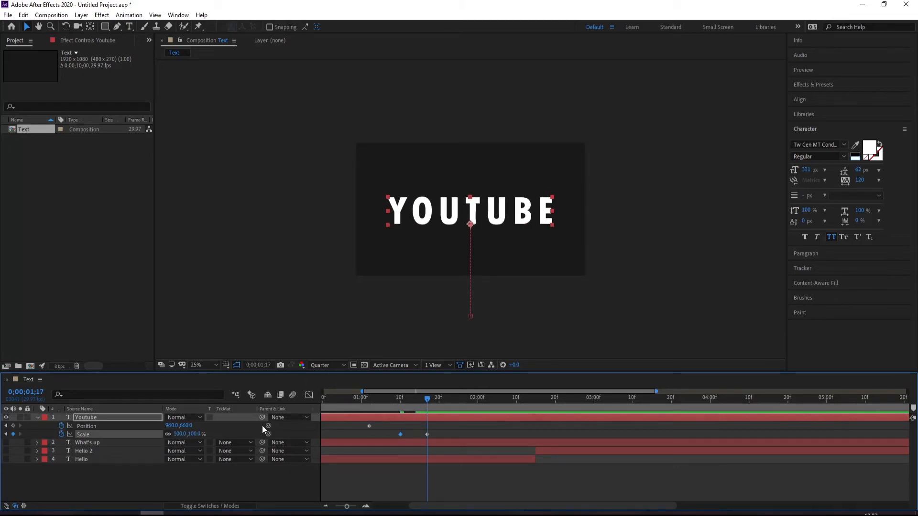
left_click(400, 391)
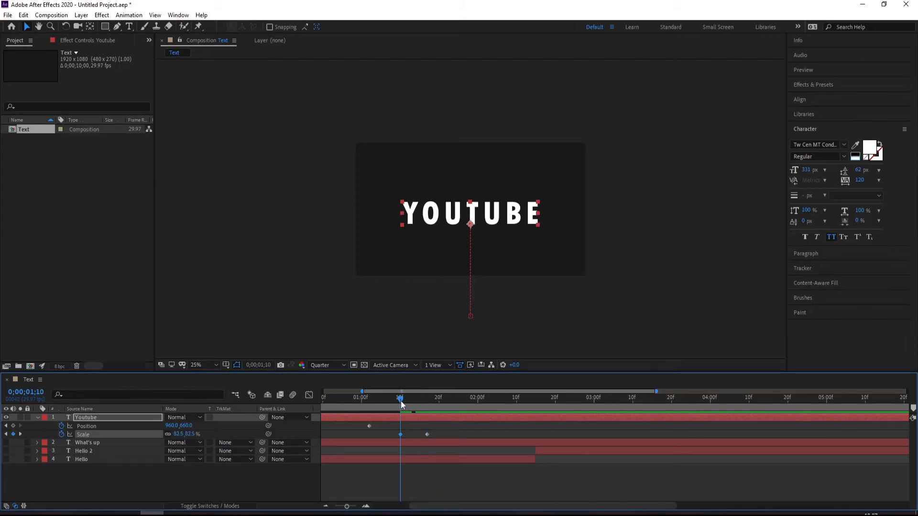
mouse_move(245, 423)
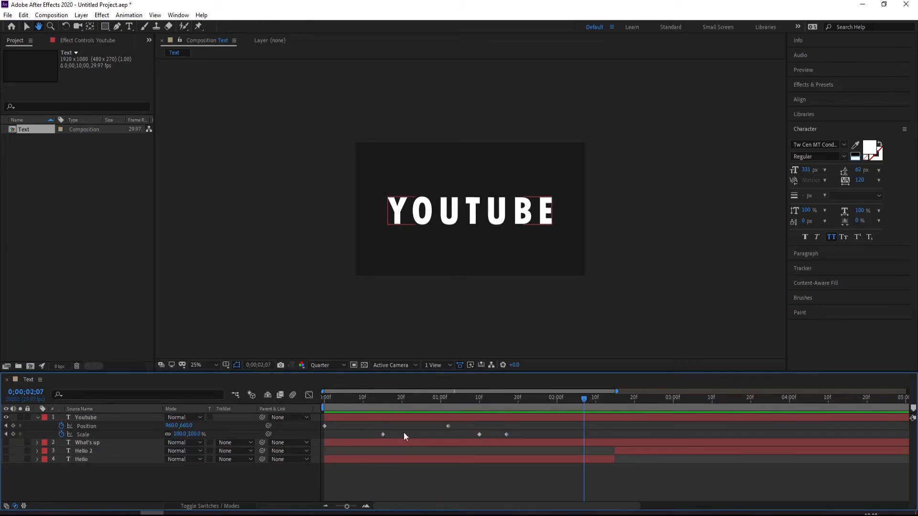
left_click(85, 418)
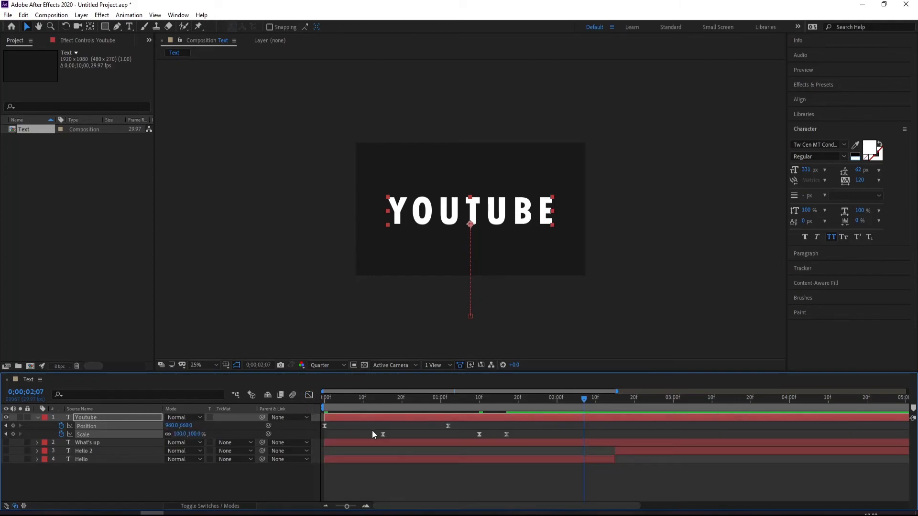
- Easy-ease all of YOUTUBE's Position and Scale keyframes and return to 0s
left_click_drag(325, 434, 515, 434)
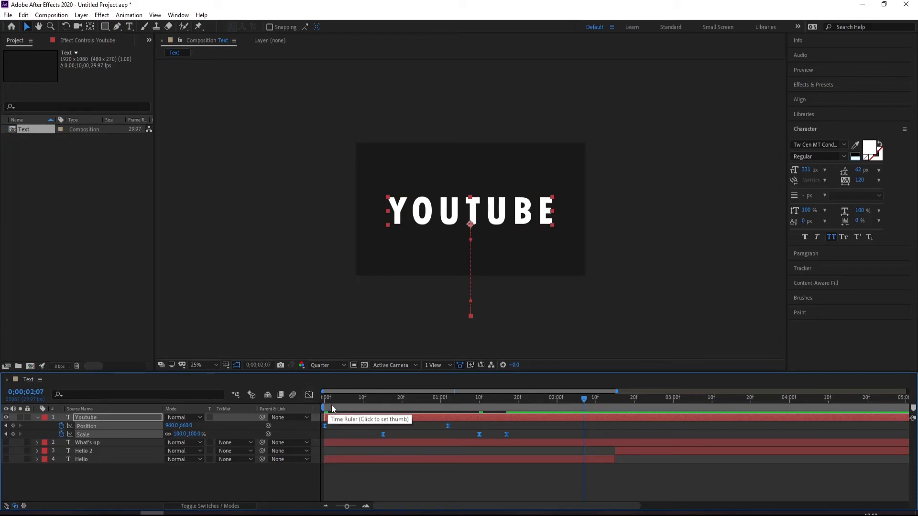
left_click(324, 398)
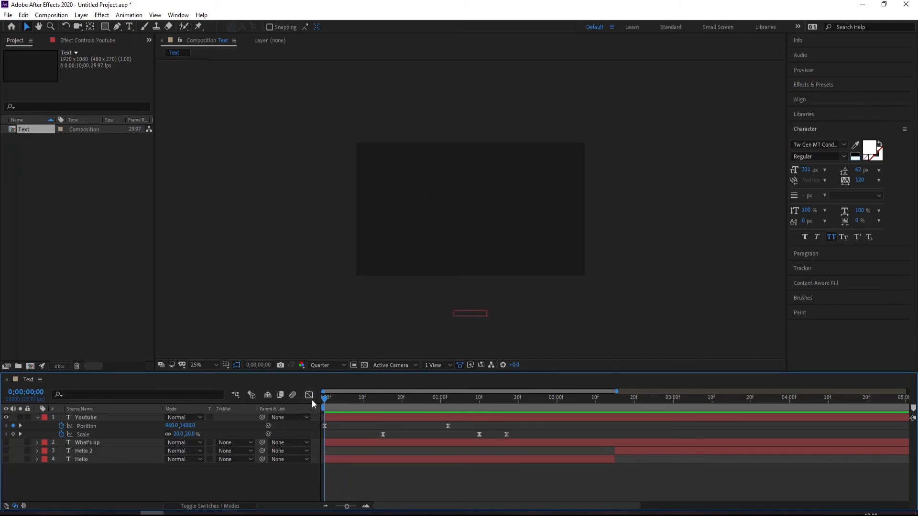
mouse_move(332, 405)
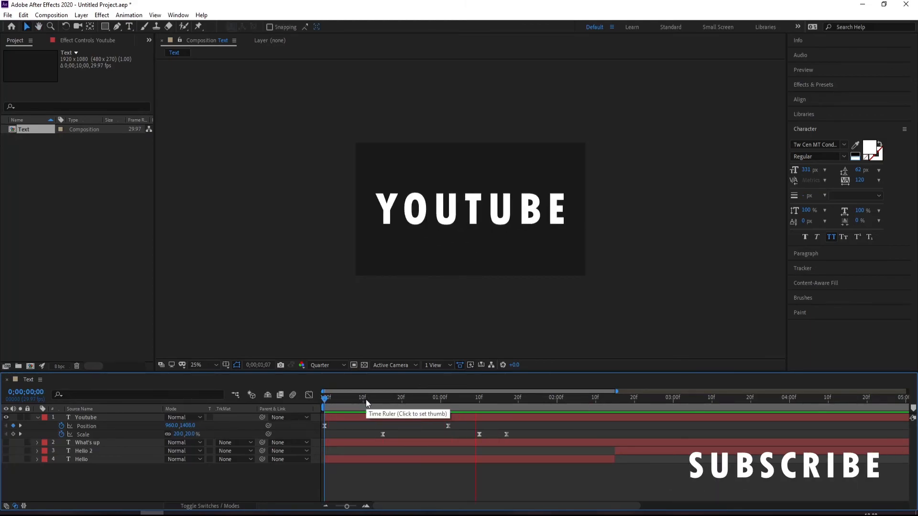
- Preview YOUTUBE's eased rise, then collapse the layer's keyframed properties
left_click(565, 398)
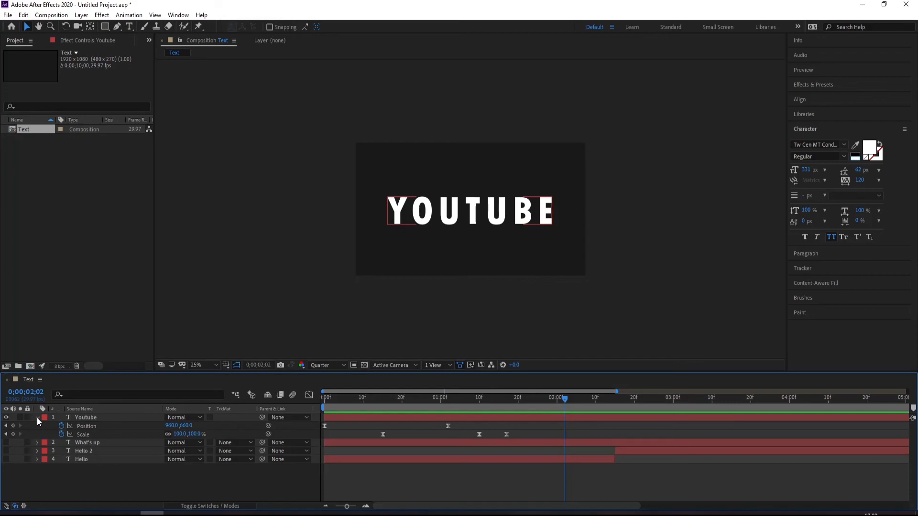
left_click(37, 418)
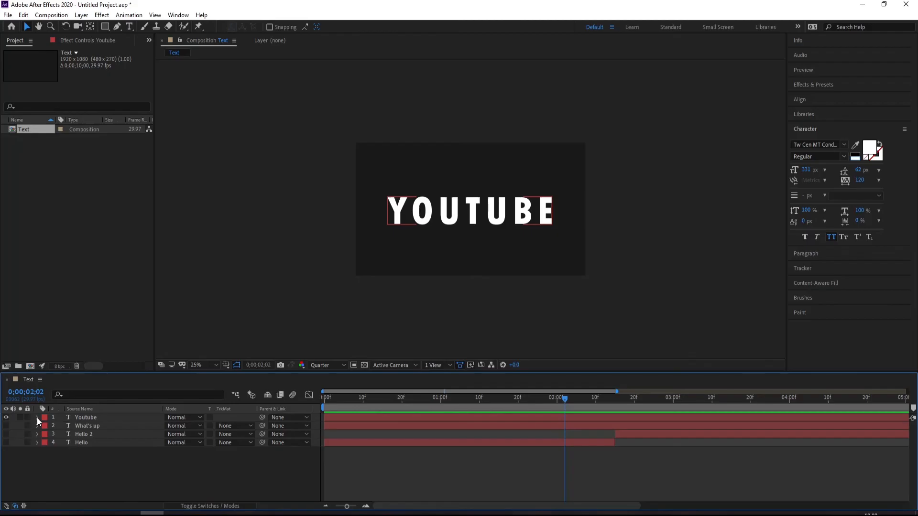